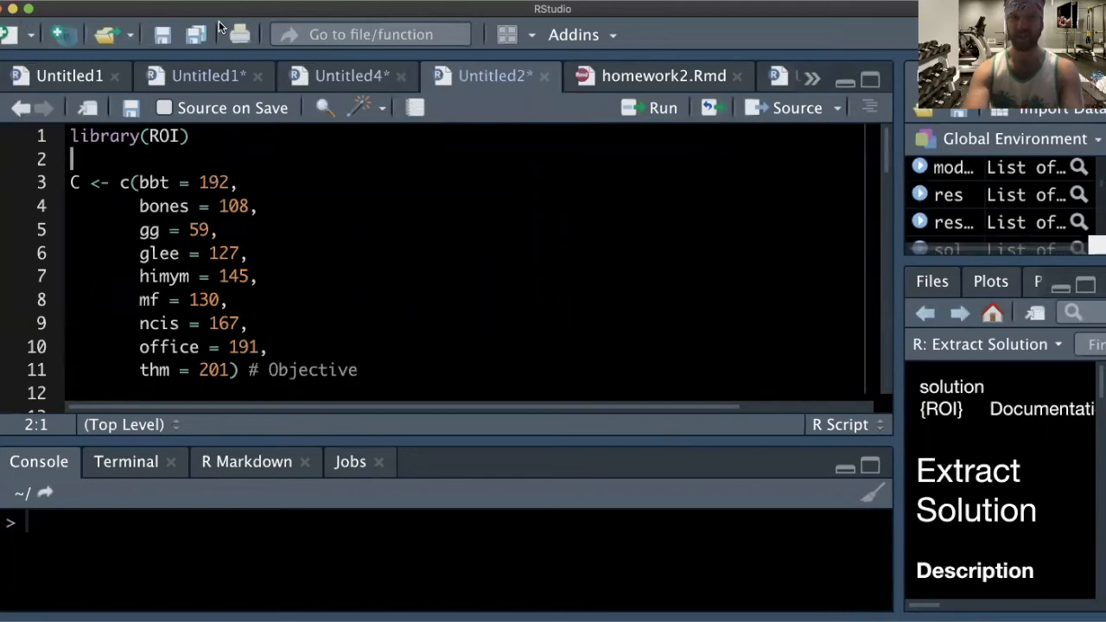
mouse_move(190, 184)
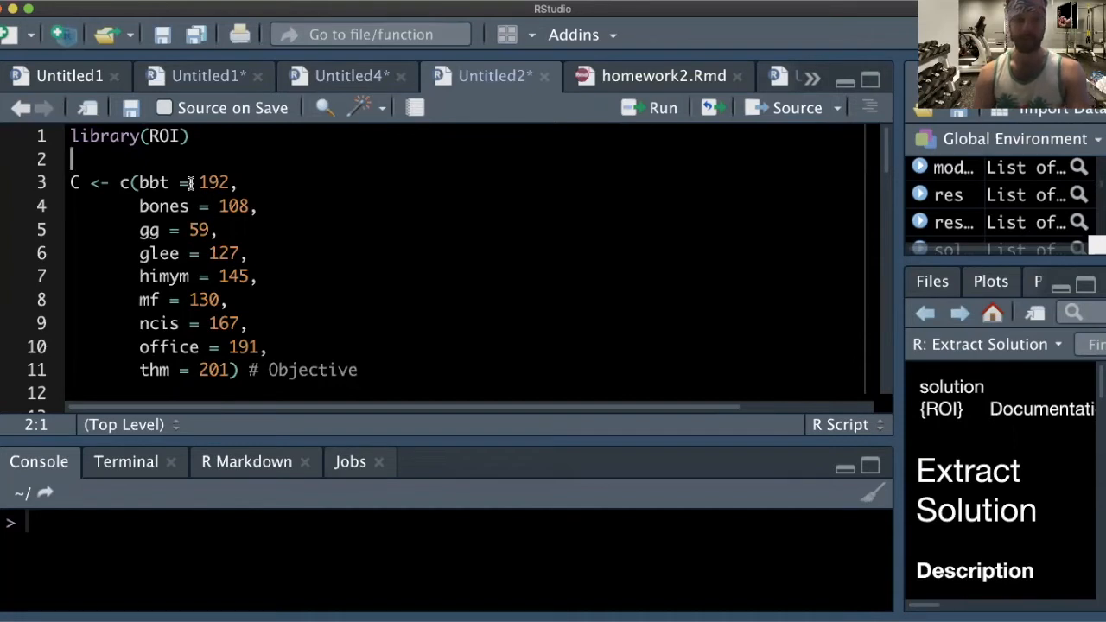
- Review the bbt and ncis objective coefficients, then move down to the lower-bound comment line
left_click(204, 183)
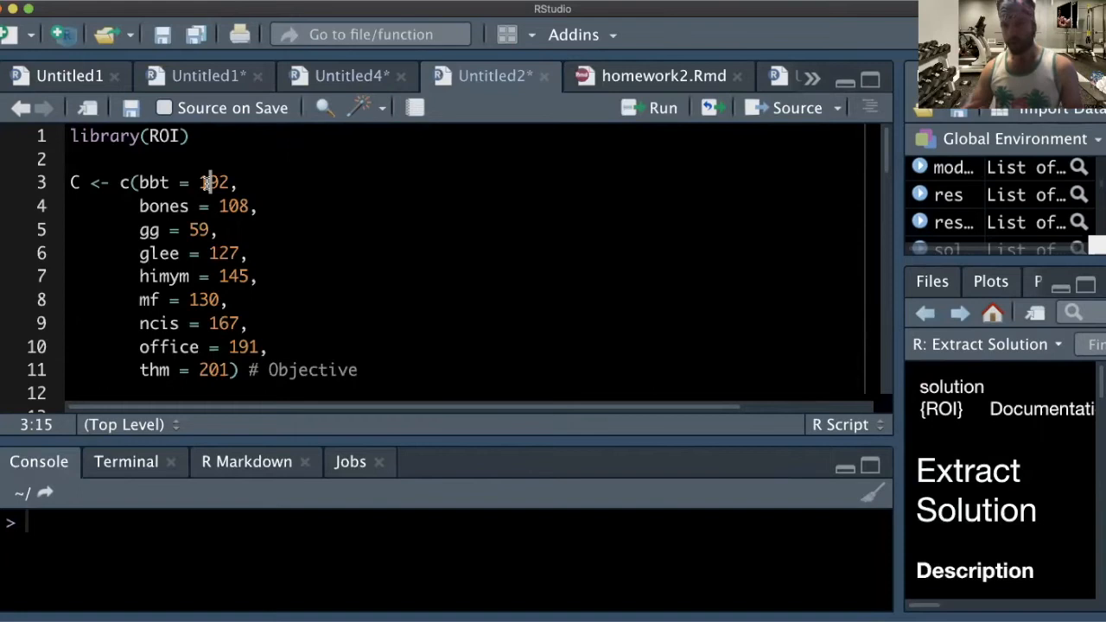
left_click(211, 324)
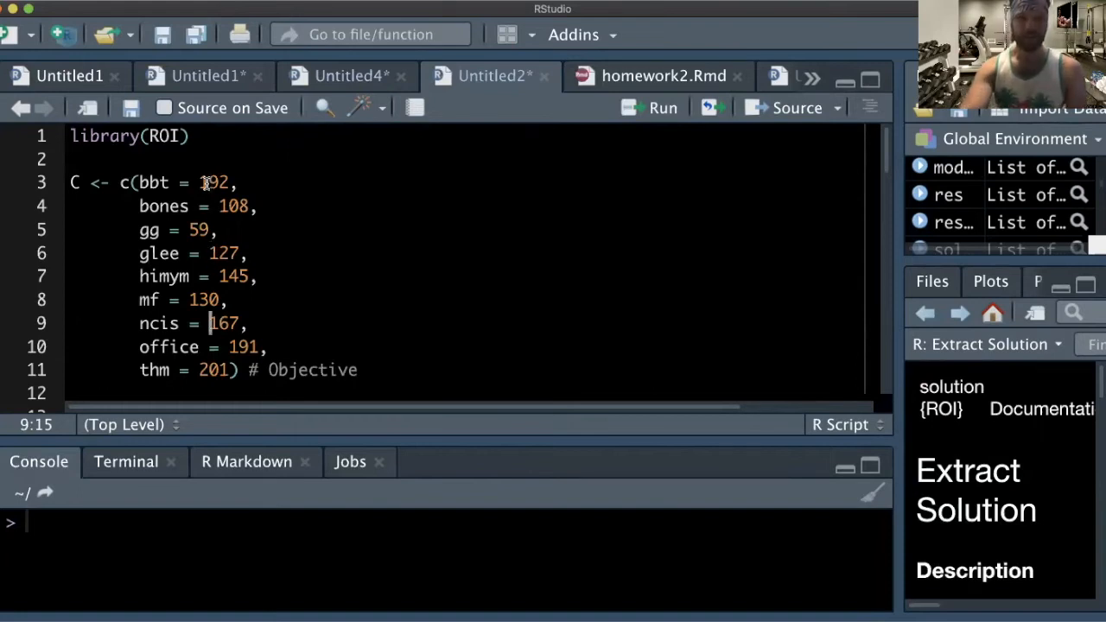
scroll("down", 3)
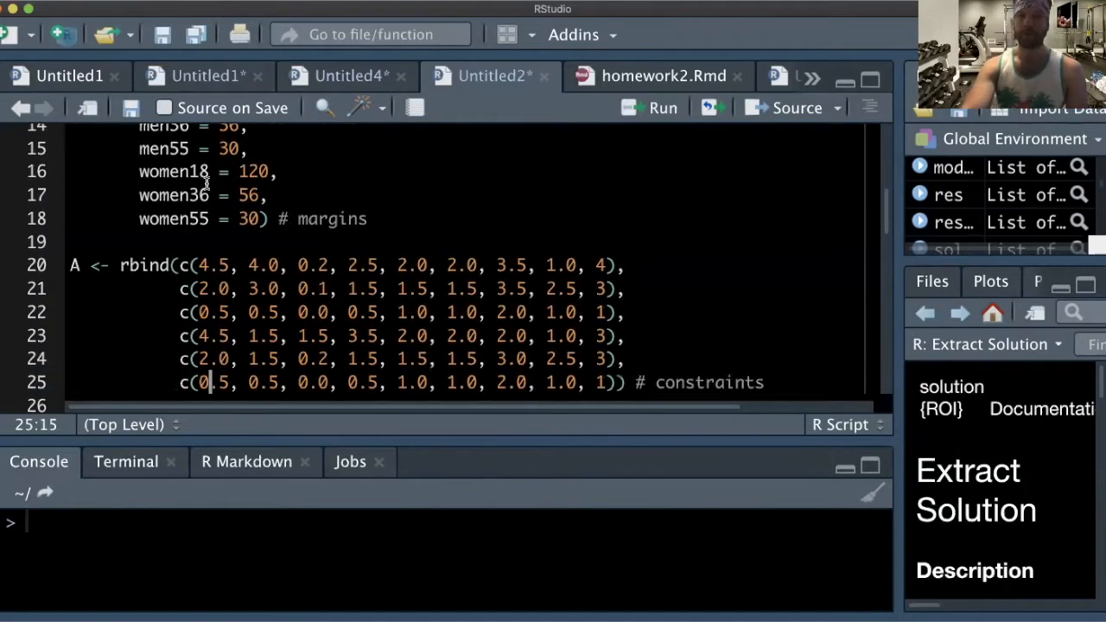
scroll("down", 3)
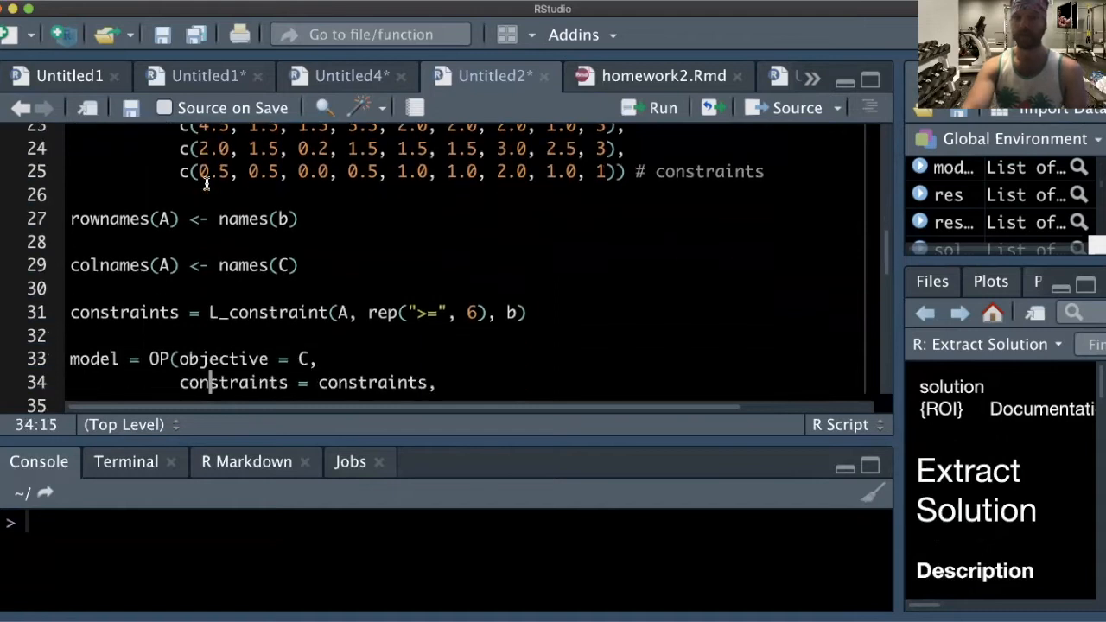
scroll("down", 3)
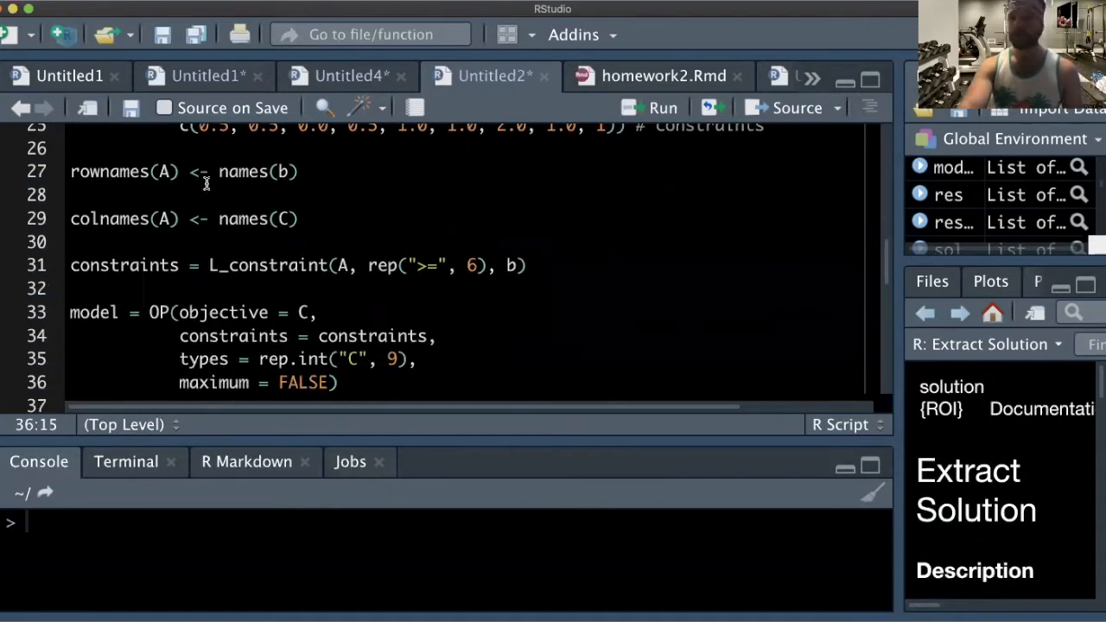
scroll("down", 3)
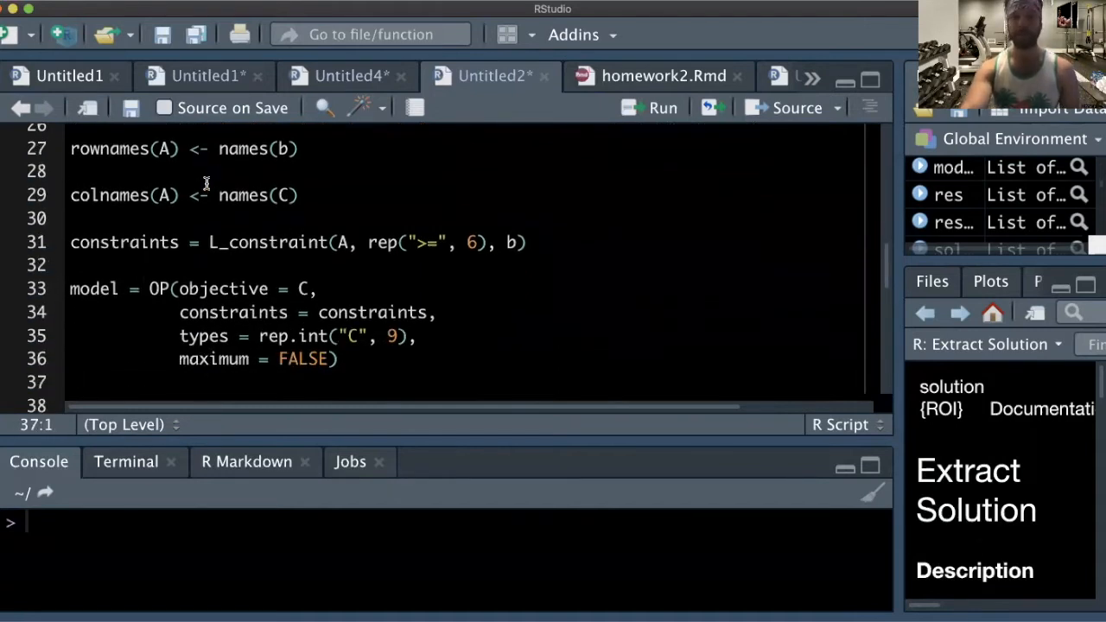
left_click(72, 218)
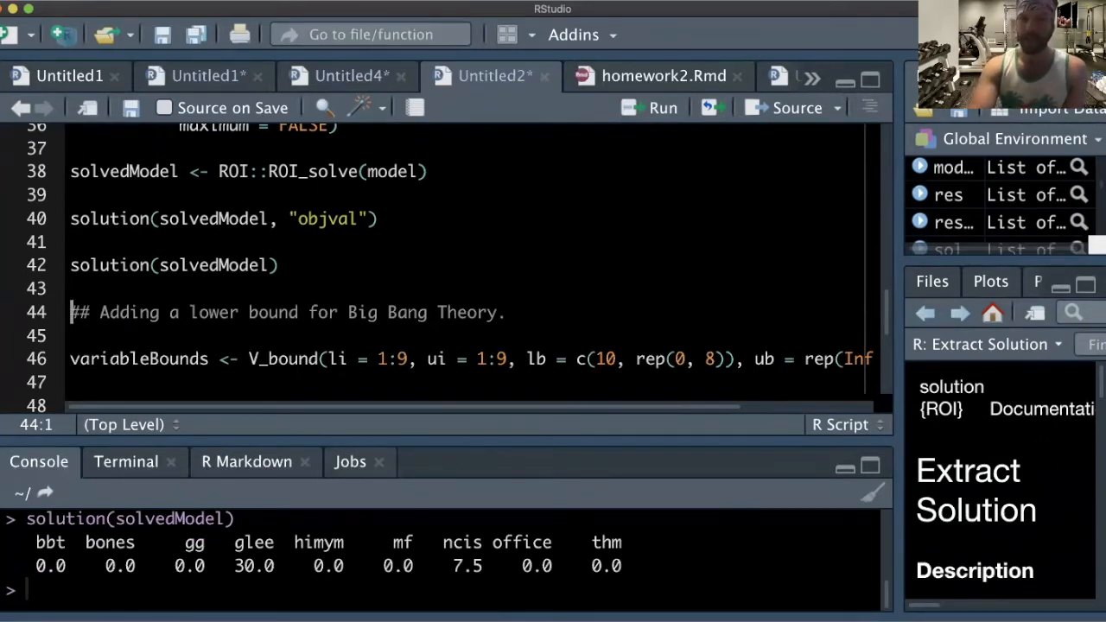
mouse_move(538, 561)
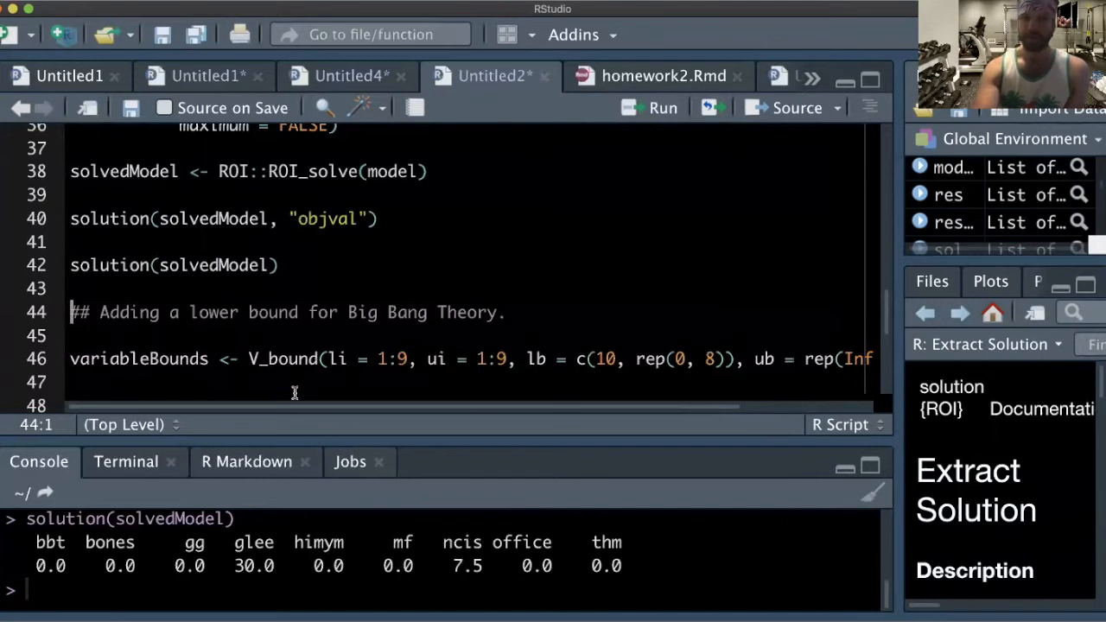
double_click(284, 358)
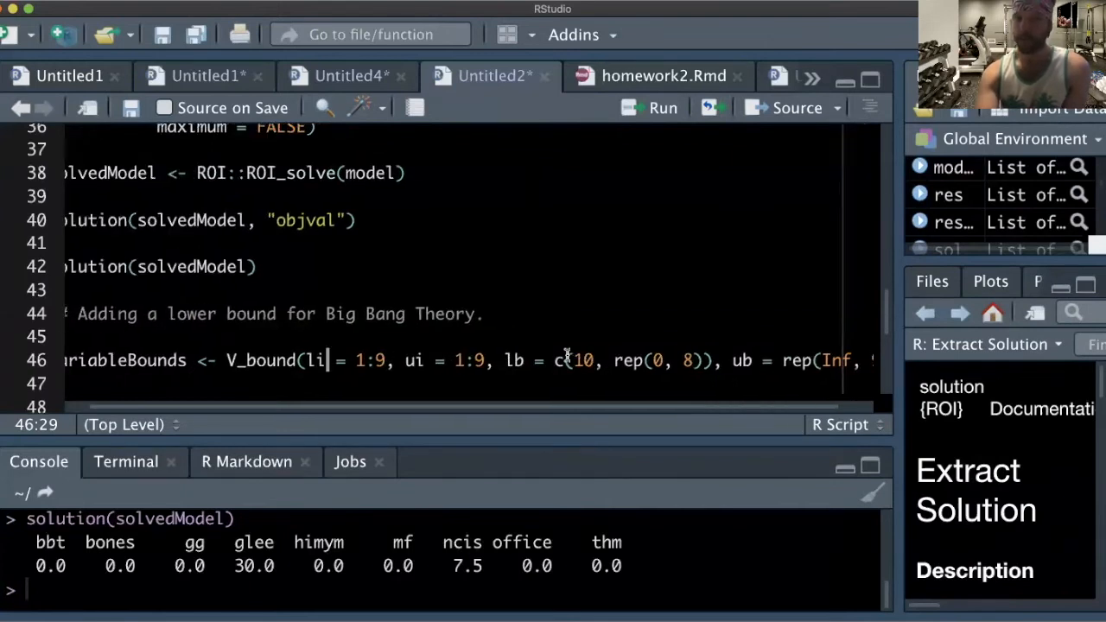
scroll("down", 3)
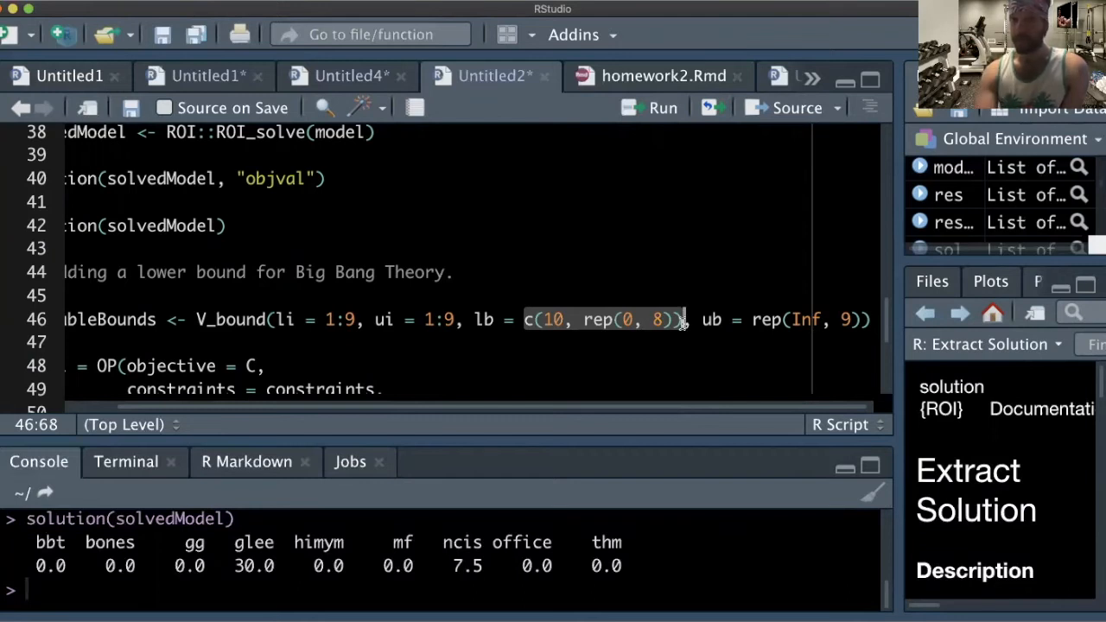
left_click(560, 320)
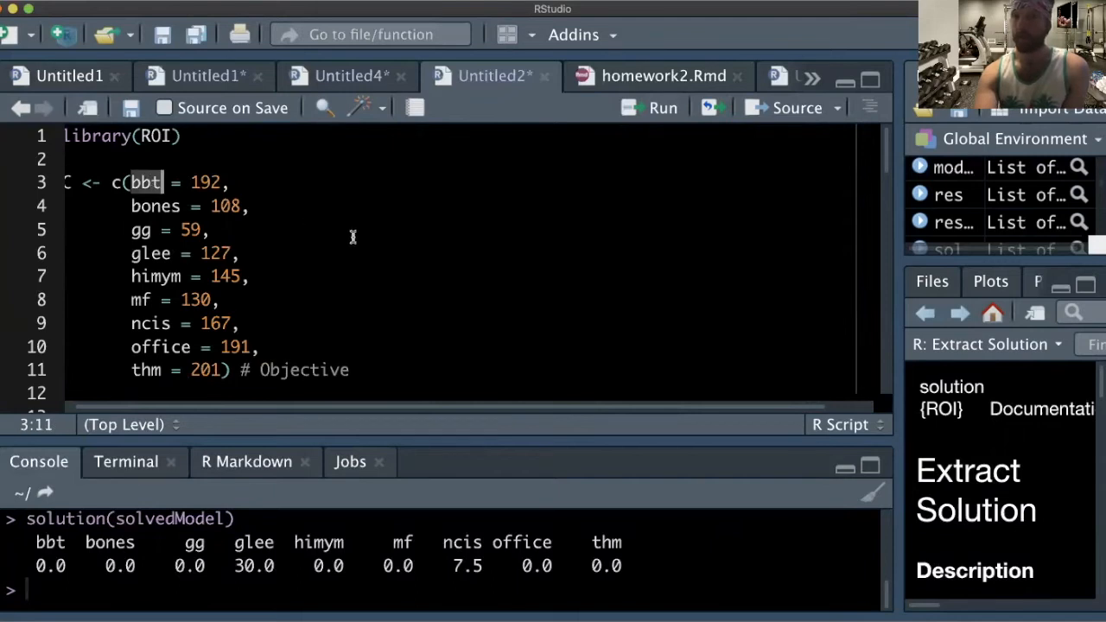
scroll("down", 3)
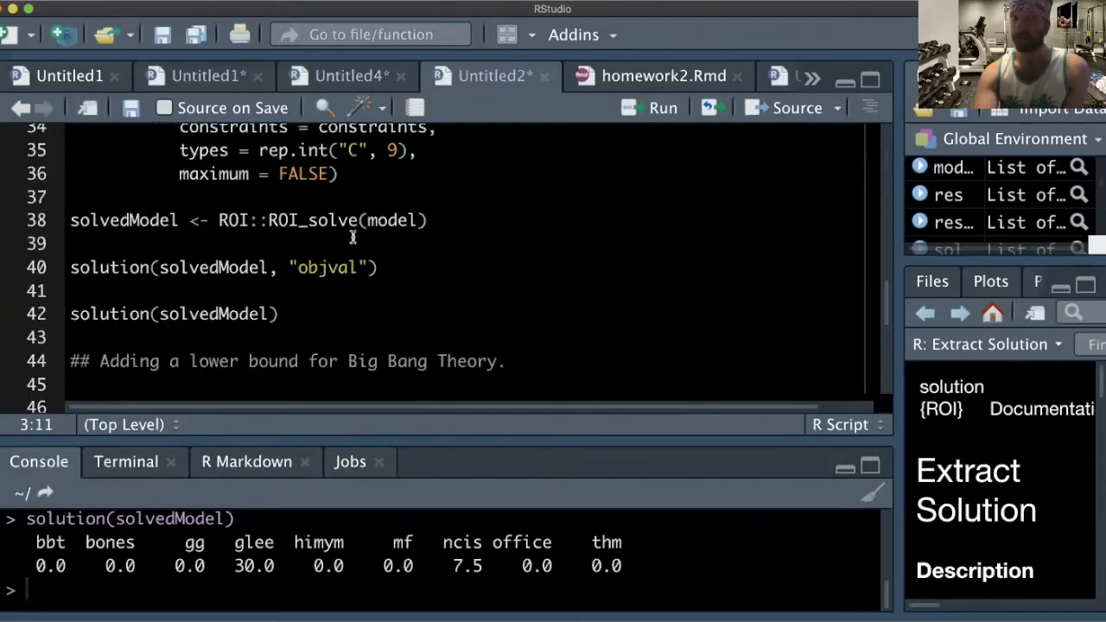
scroll("down", 3)
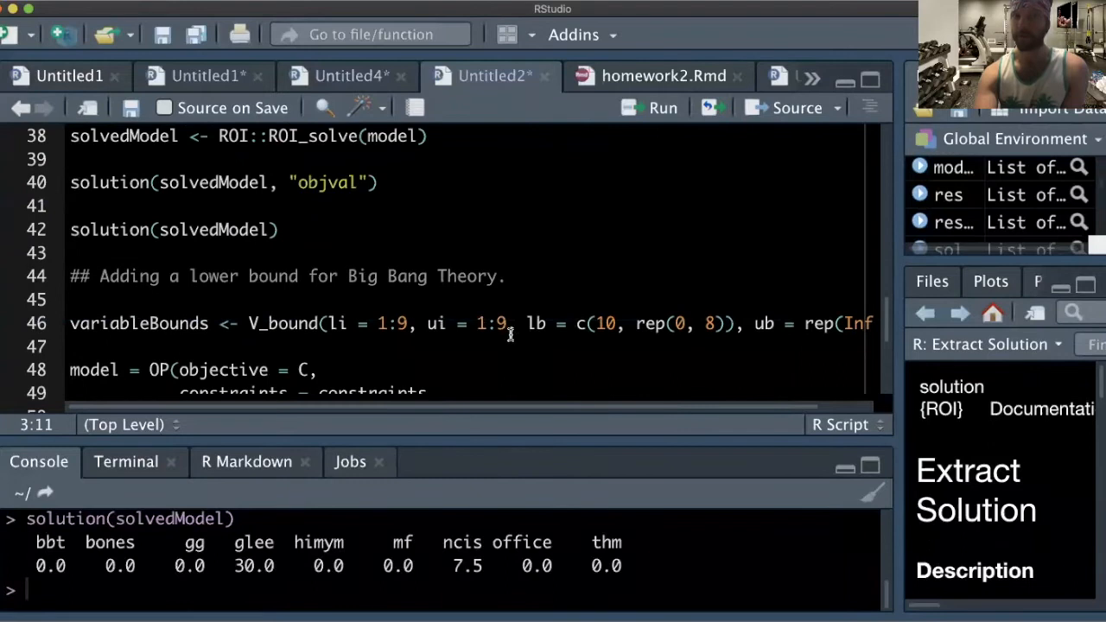
double_click(605, 323)
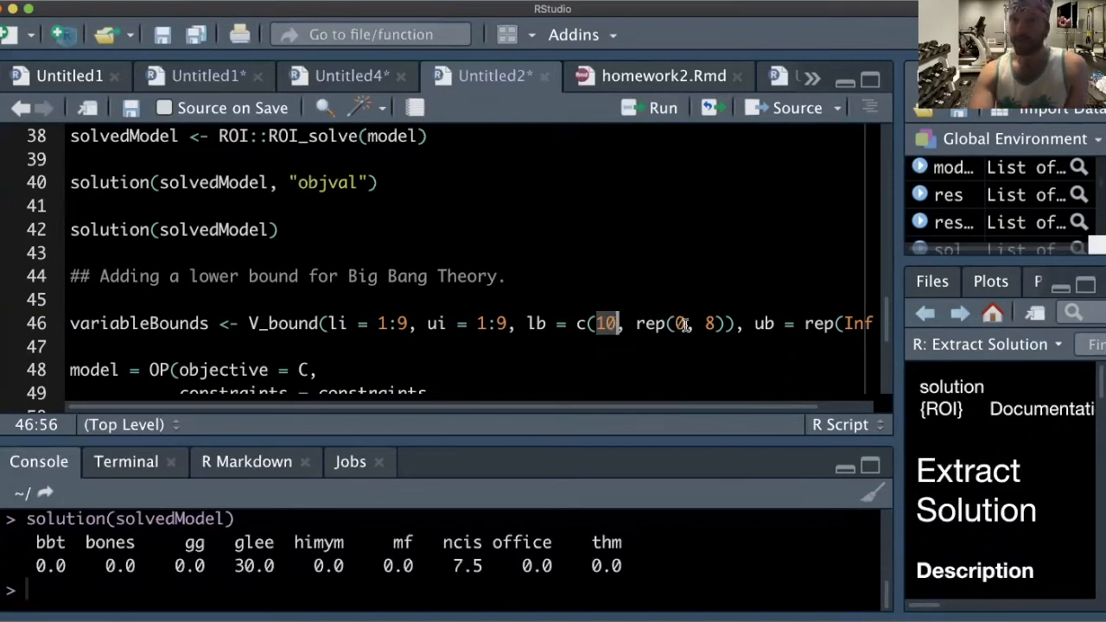
left_click(682, 323)
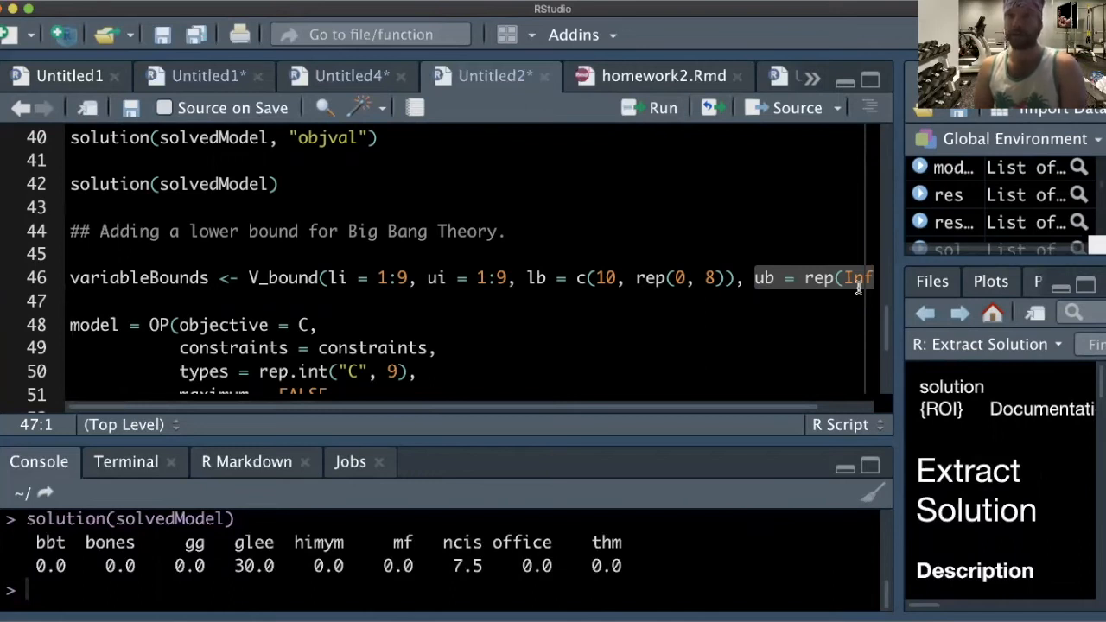
- Add bounds = variableBounds) as an argument of the OP() model call
left_click(759, 277)
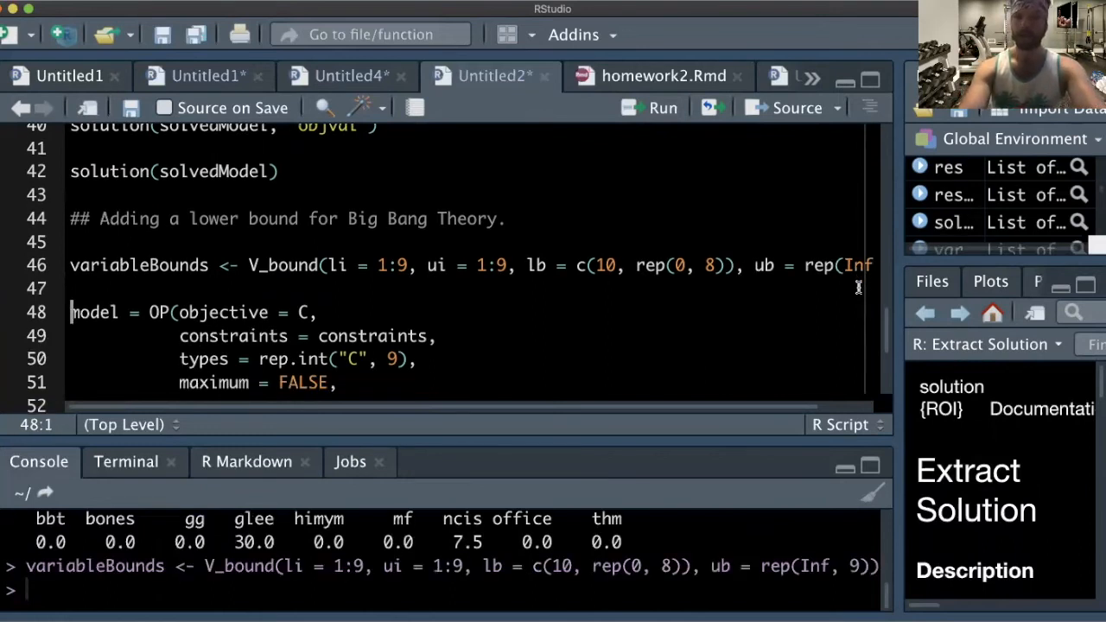
type("bounds = variableBounds)")
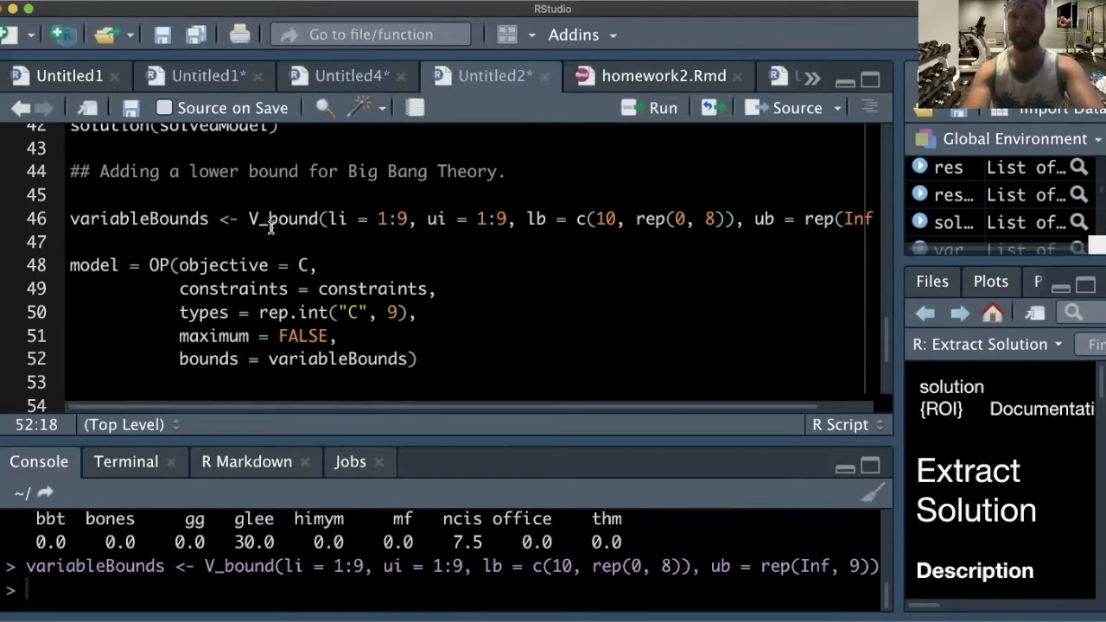
left_click(103, 266)
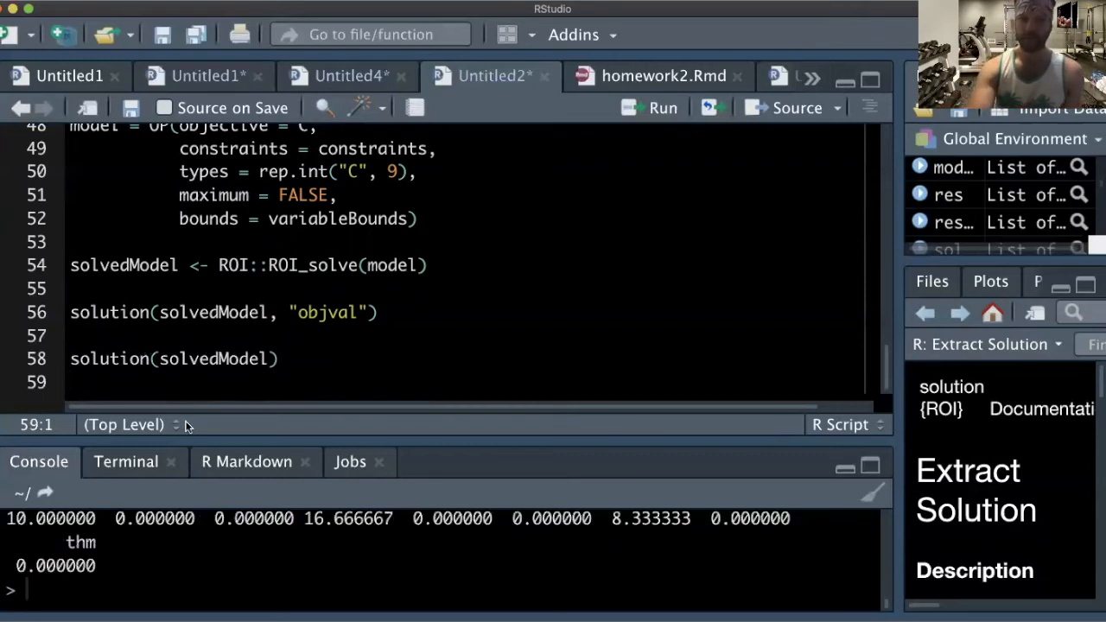
mouse_move(199, 526)
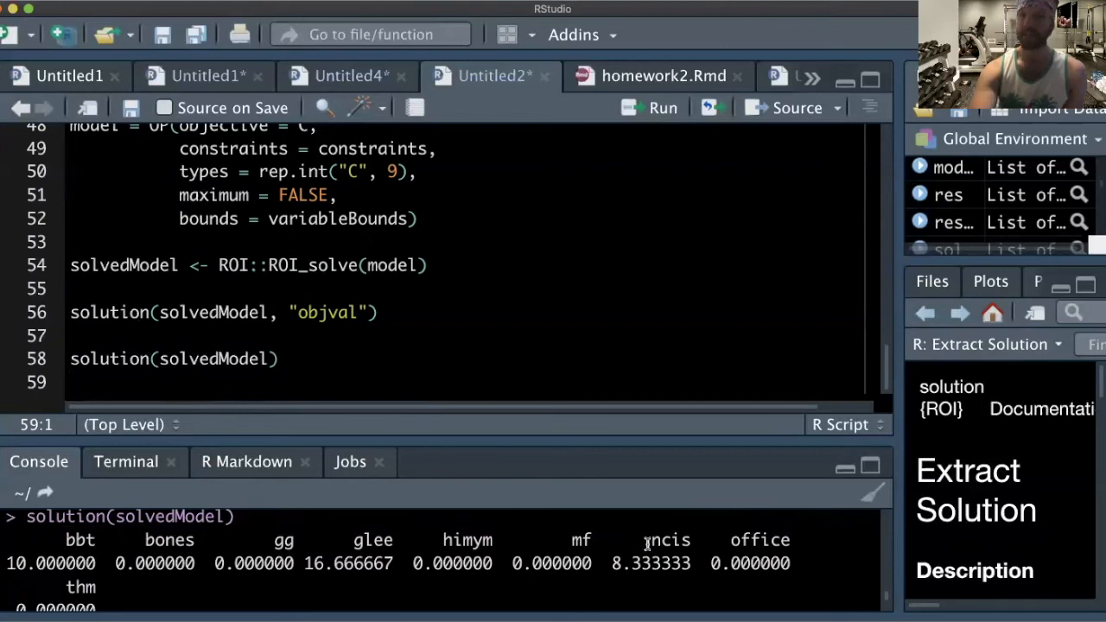
- Highlight the ncis value 8.333333 in the new console solution output
double_click(667, 539)
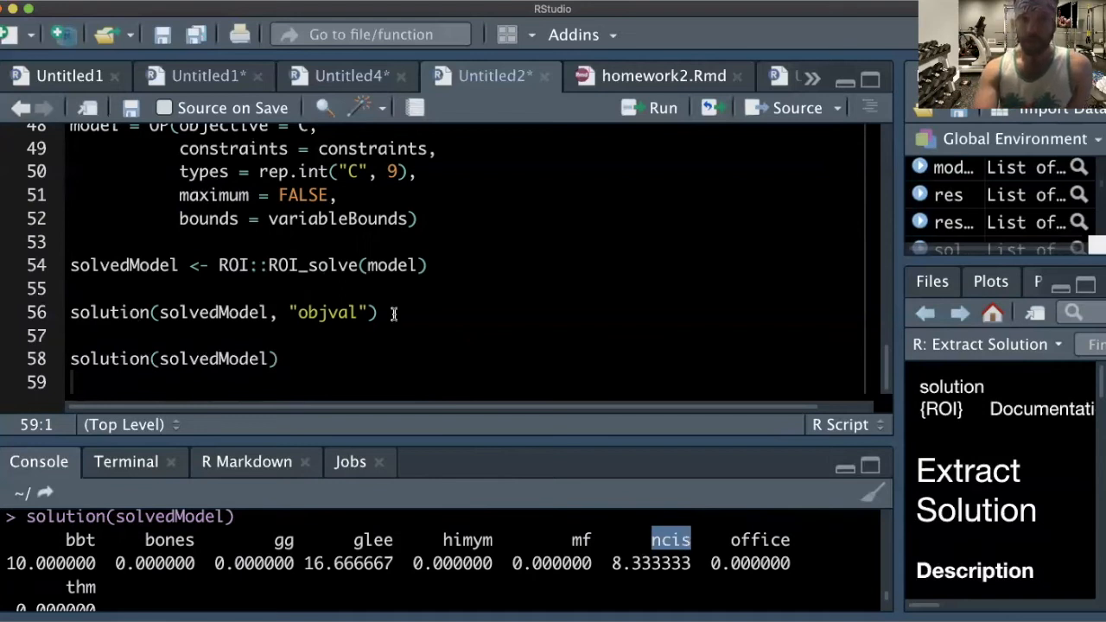
scroll("up", 3)
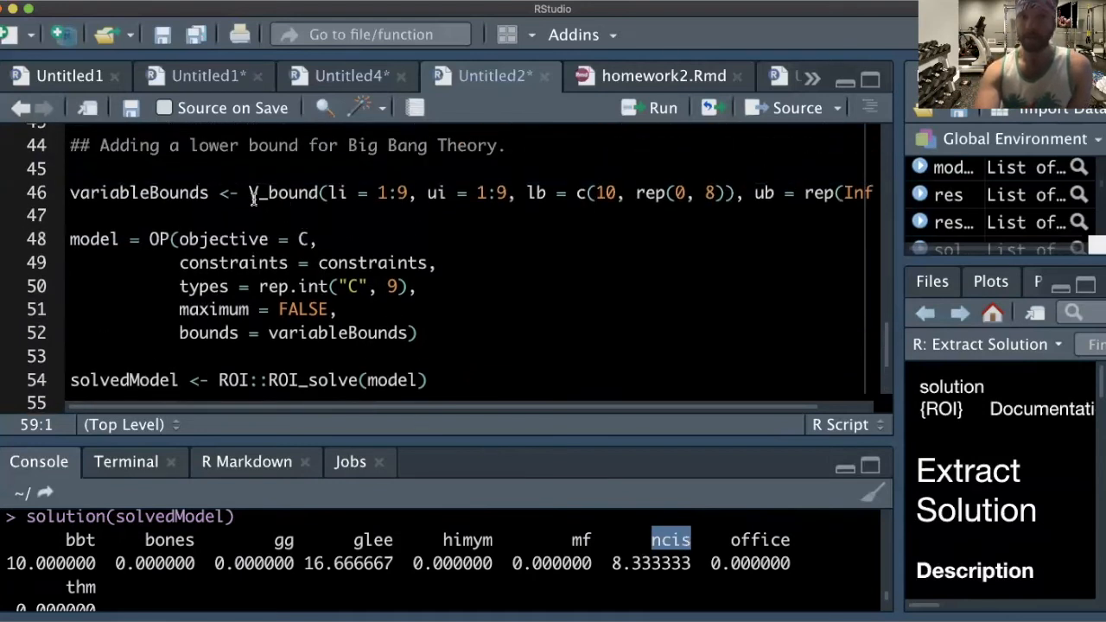